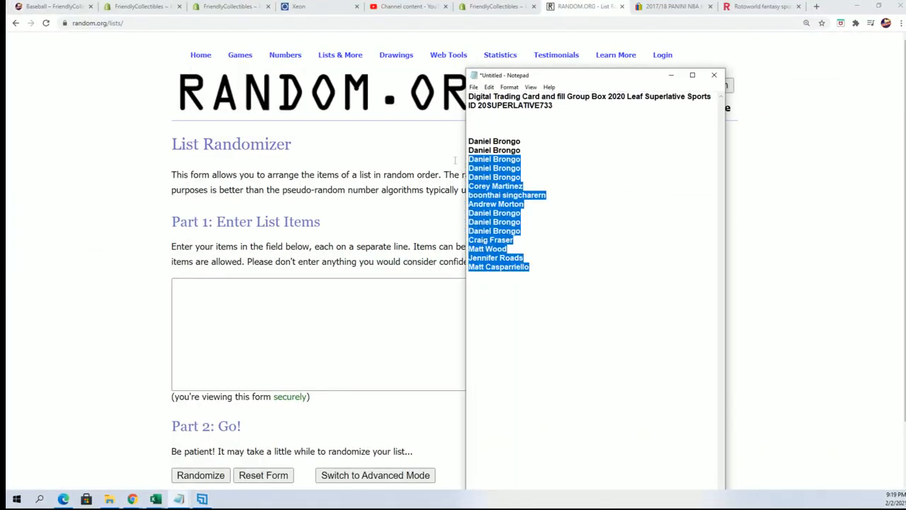
- Copy the 15 selected names from Notepad for the list randomizer
right_click(495, 156)
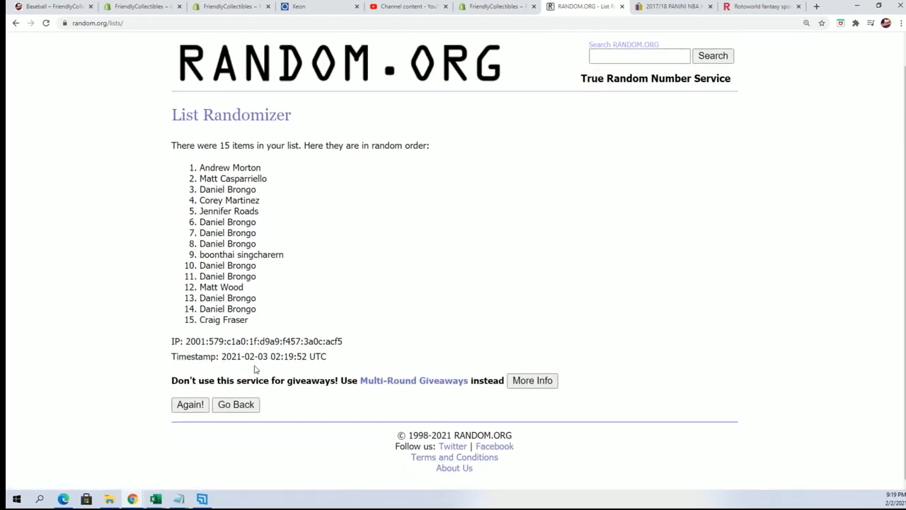
- Reshuffle the 15-name list repeatedly with Again! until seven randomizations are reached
left_click(190, 405)
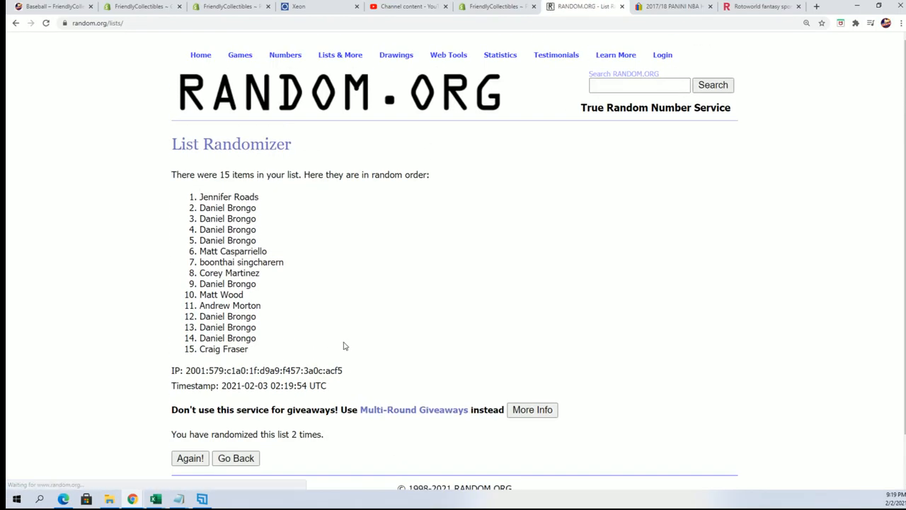
left_click(189, 459)
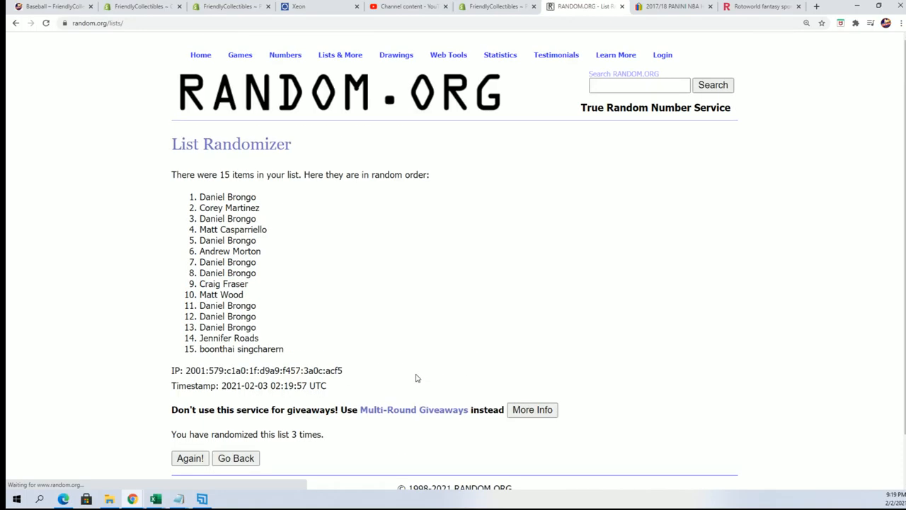
left_click(189, 459)
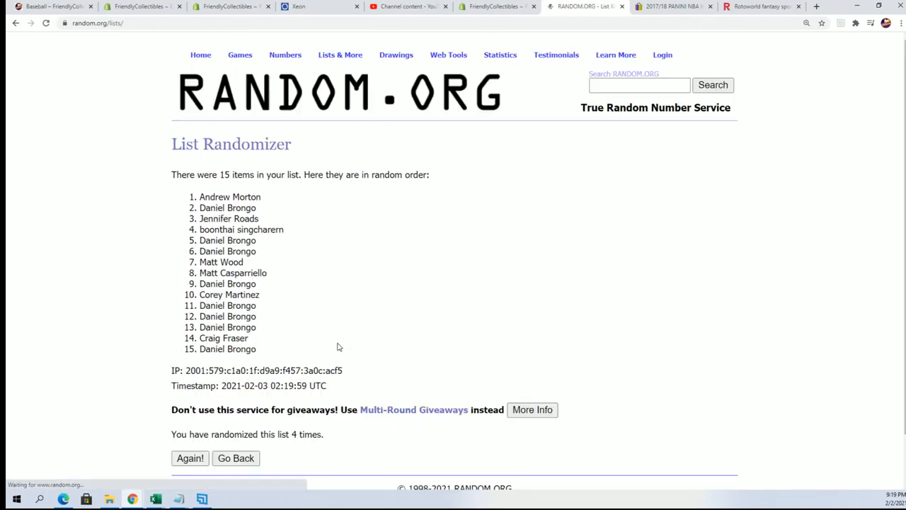
scroll("down", 3)
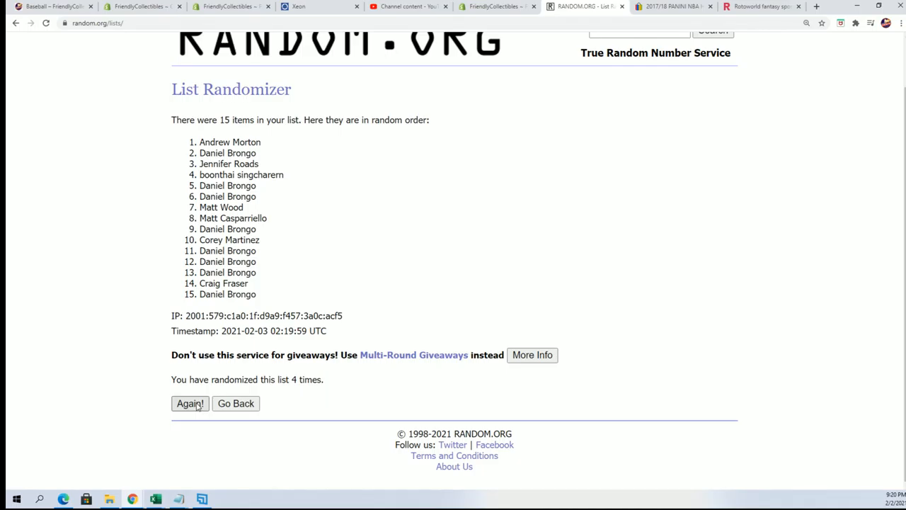
left_click(189, 403)
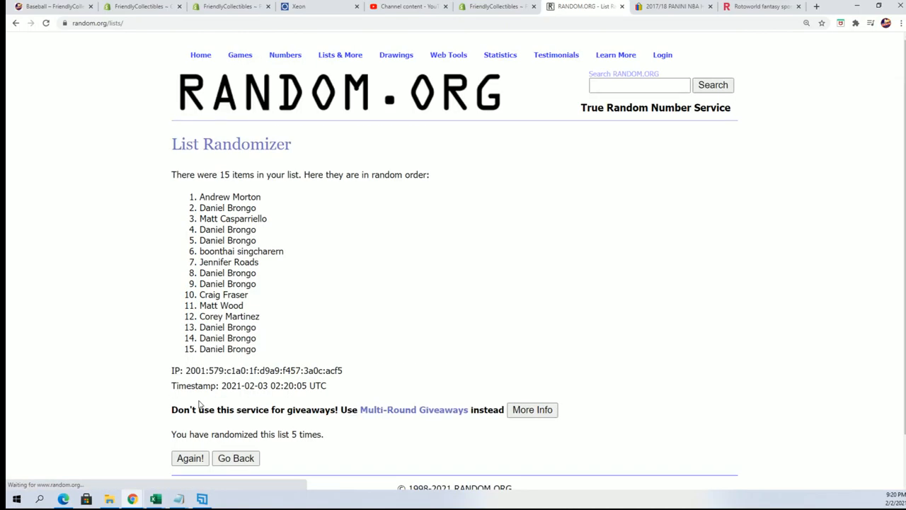
scroll("down", 3)
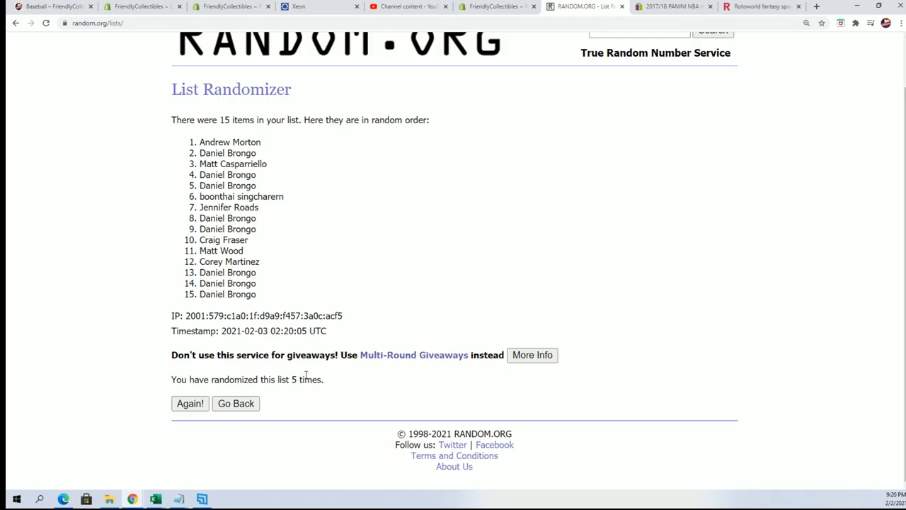
left_click(189, 403)
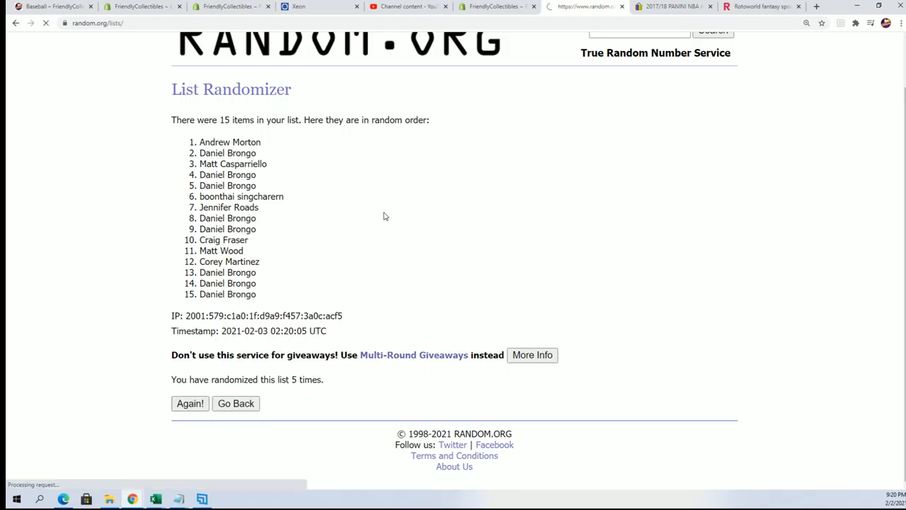
left_click(189, 403)
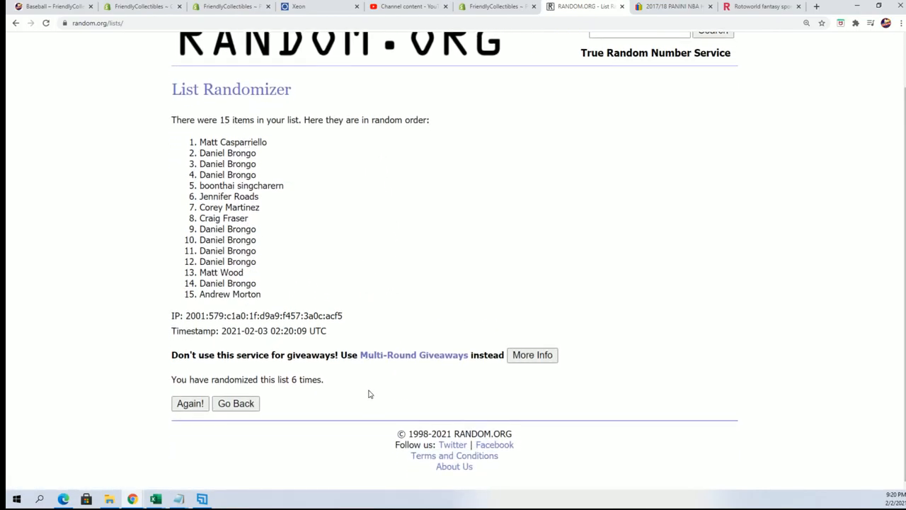
left_click(190, 403)
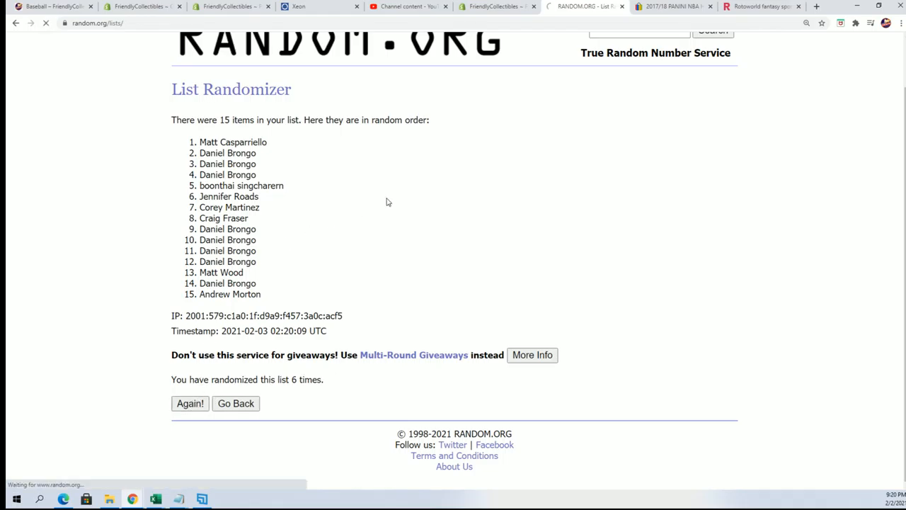
left_click(190, 403)
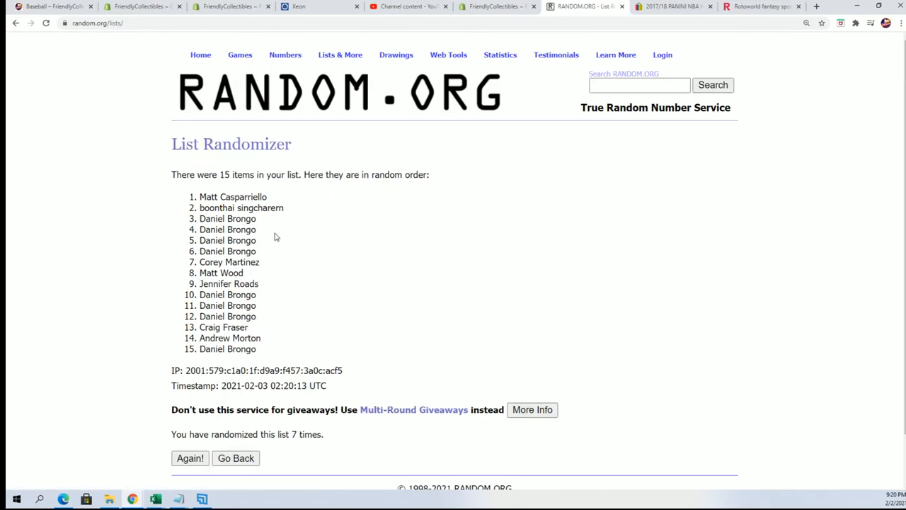
- Copy the top five names into Notepad and switch to the Baseball store tab
left_click_drag(199, 197, 276, 237)
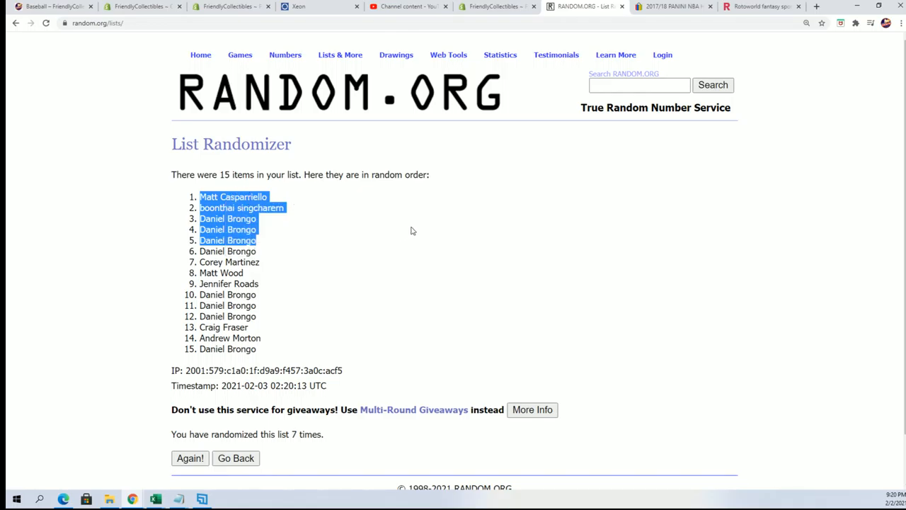
mouse_move(421, 226)
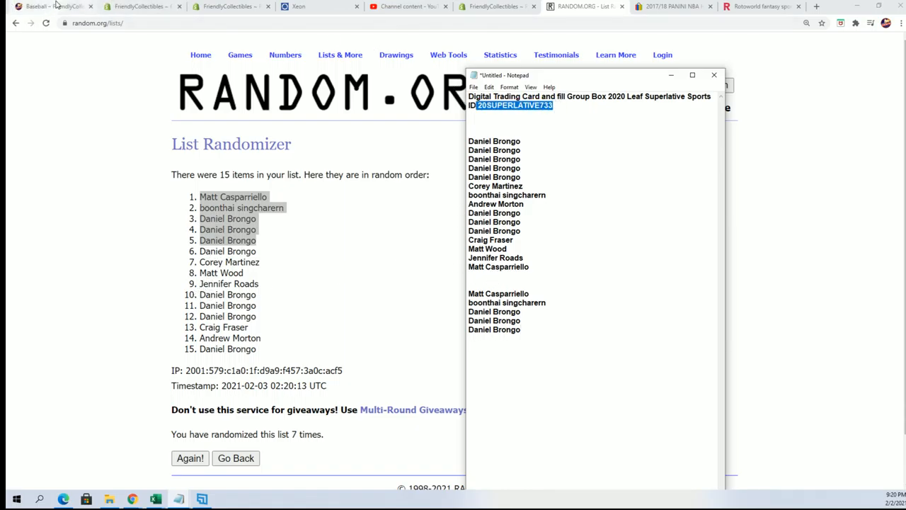
left_click(134, 6)
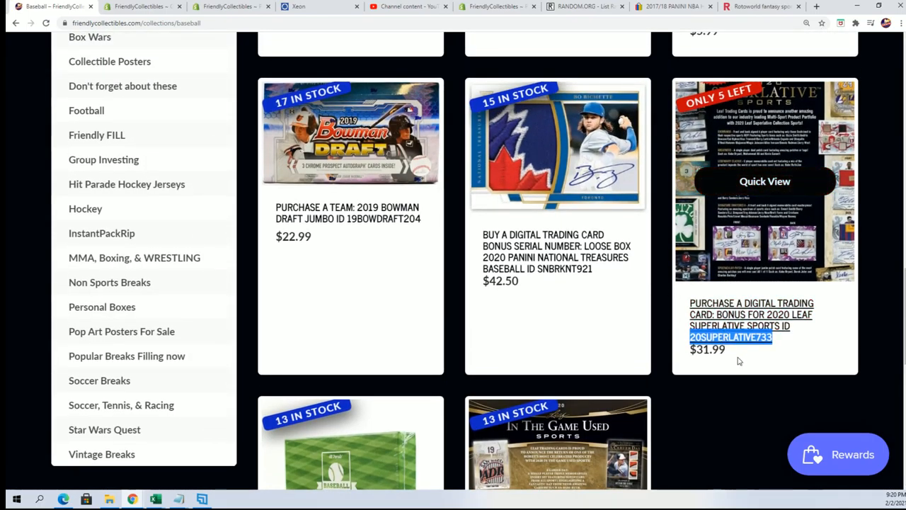